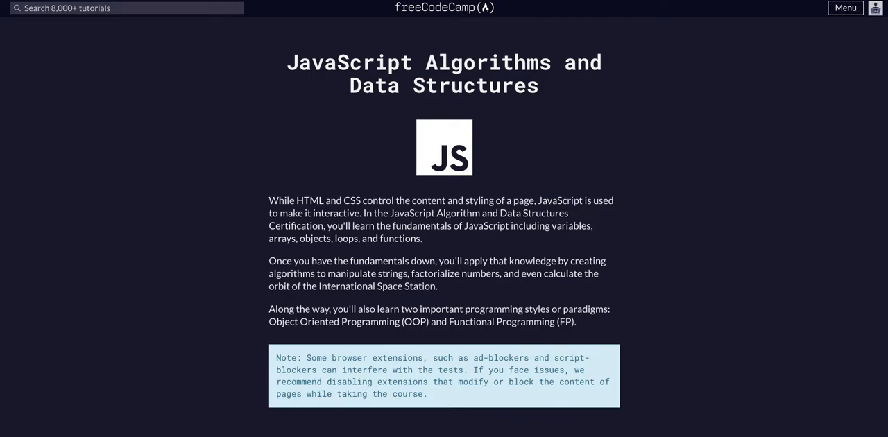
# Step: Scroll the course page to the Basic JavaScript list showing the Strict Inequality Operator lesson
pyautogui.scroll(-3)
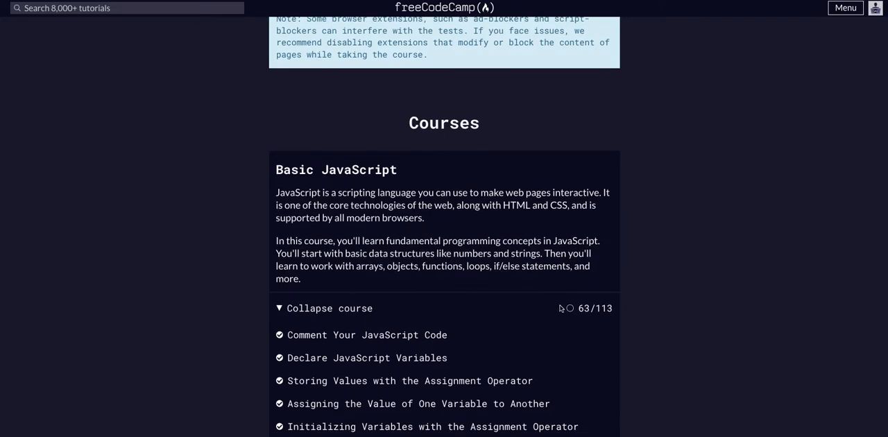
pyautogui.scroll(-3)
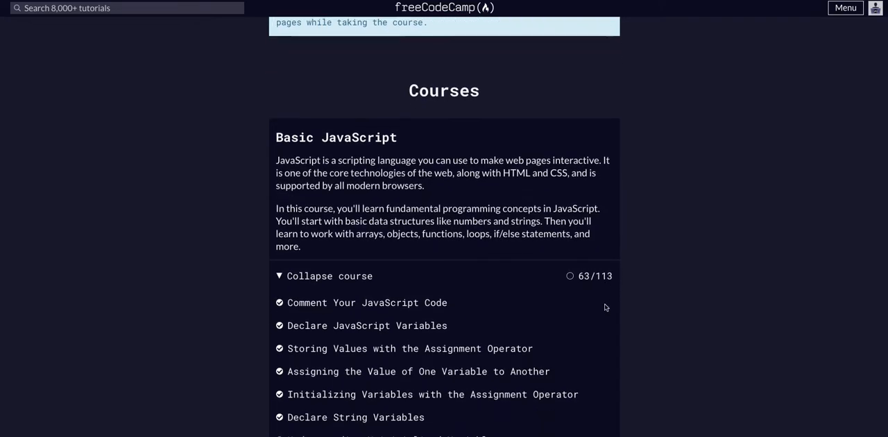
pyautogui.scroll(-3)
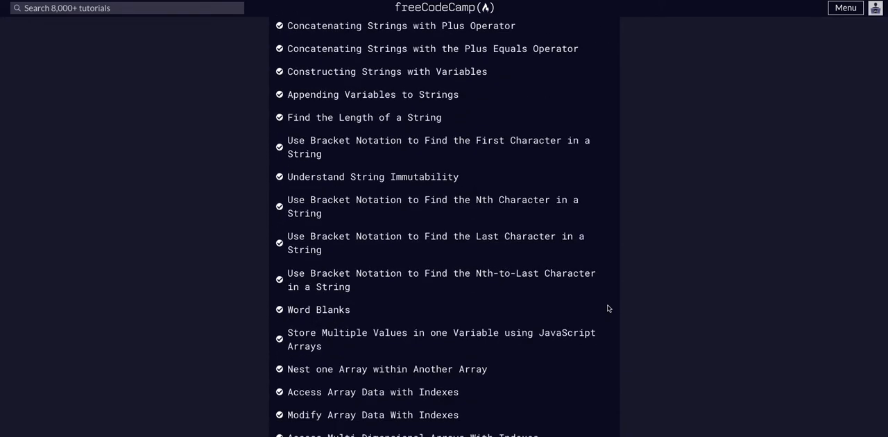
pyautogui.scroll(-3)
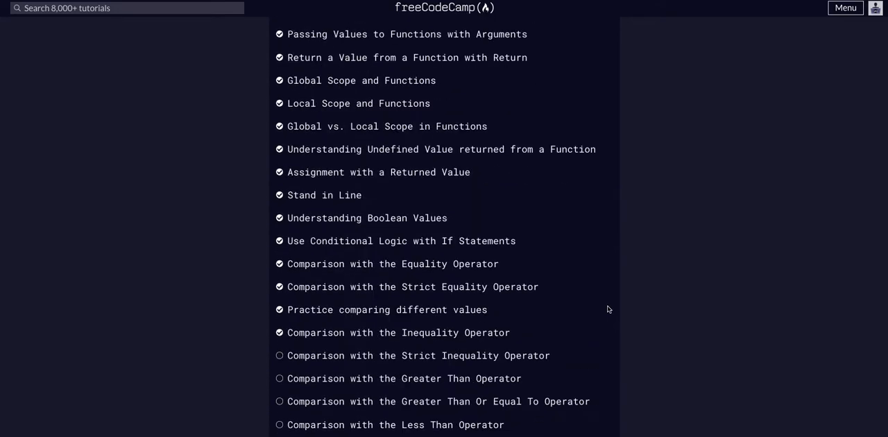
pyautogui.scroll(3)
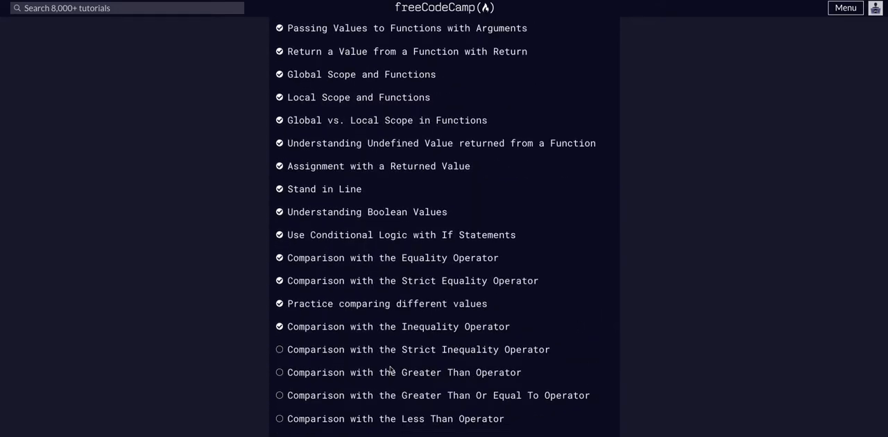
pyautogui.moveTo(400, 353)
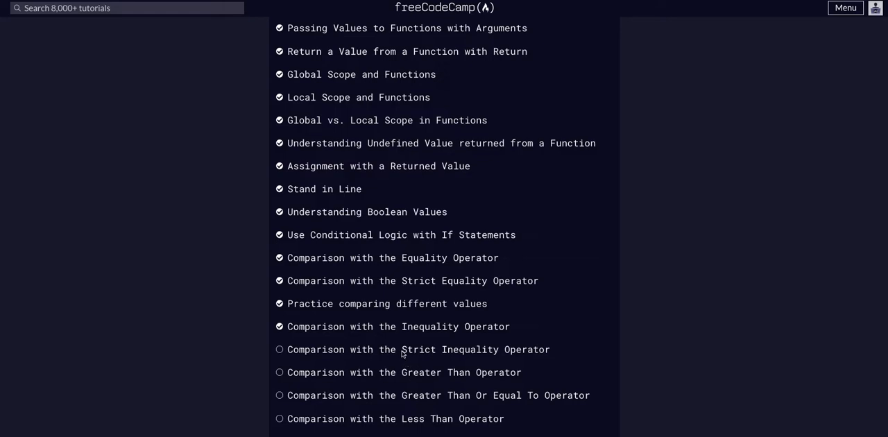
pyautogui.moveTo(413, 337)
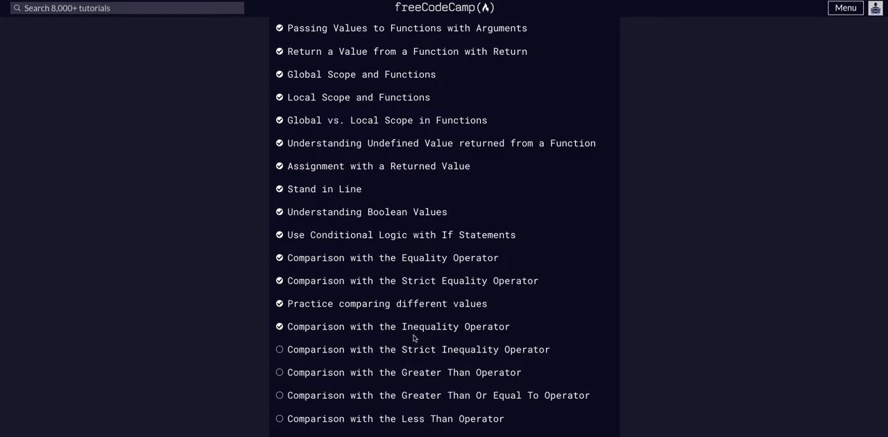
pyautogui.moveTo(442, 349)
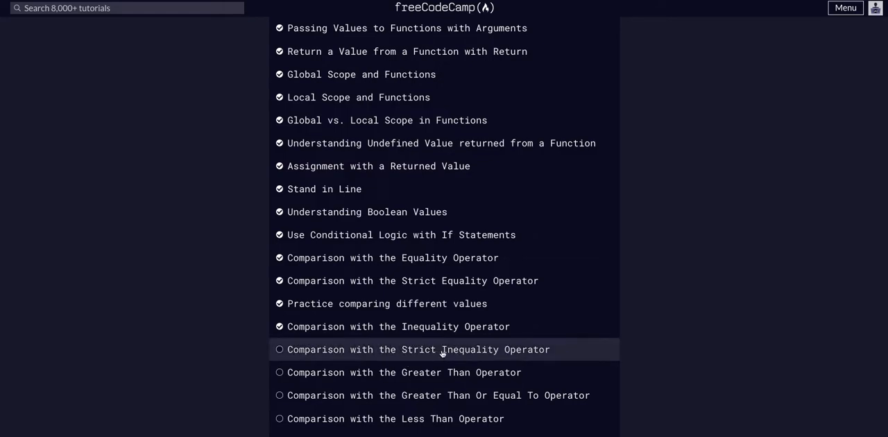
# Step: Open the 'Comparison with the Strict Inequality Operator' lesson from the course list
pyautogui.click(417, 349)
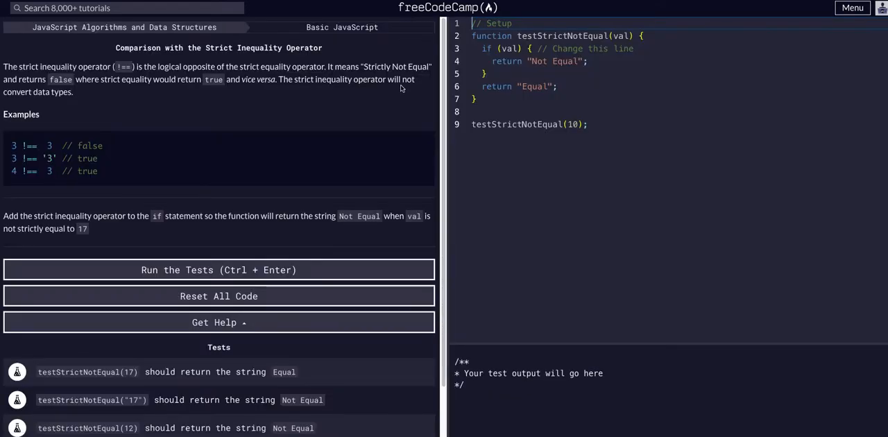
pyautogui.moveTo(129, 96)
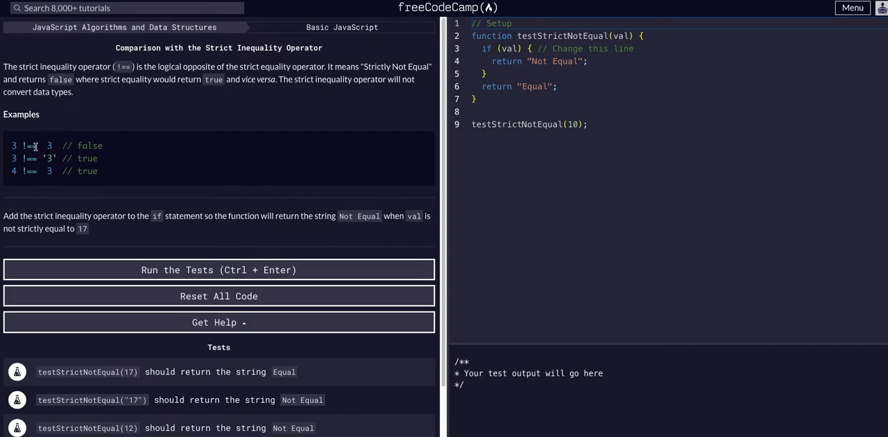
pyautogui.moveTo(48, 166)
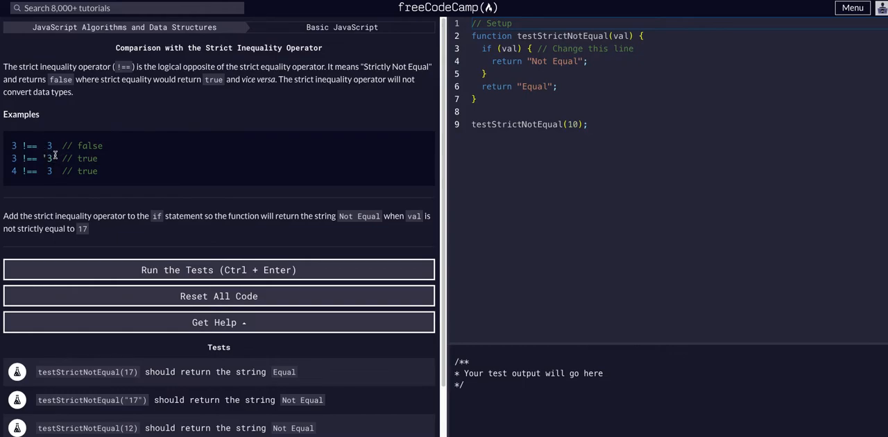
pyautogui.moveTo(112, 202)
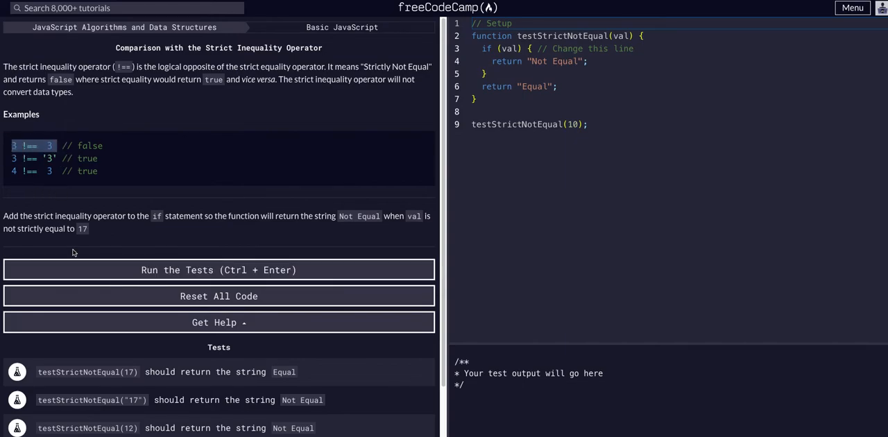
pyautogui.moveTo(59, 224)
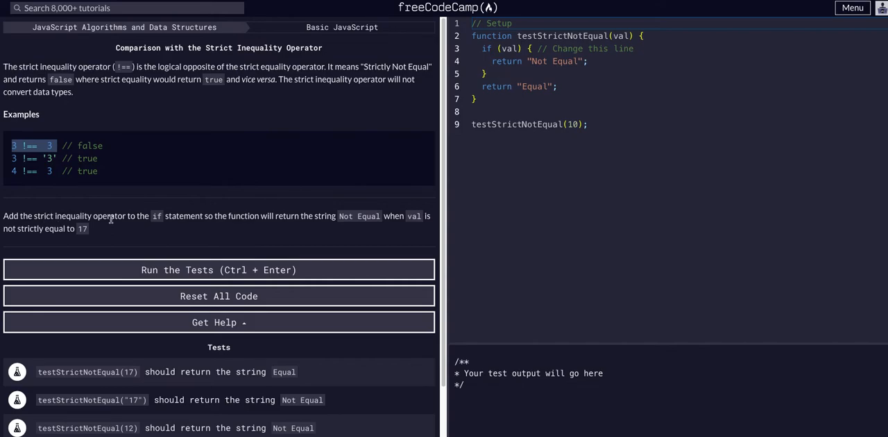
pyautogui.moveTo(132, 216)
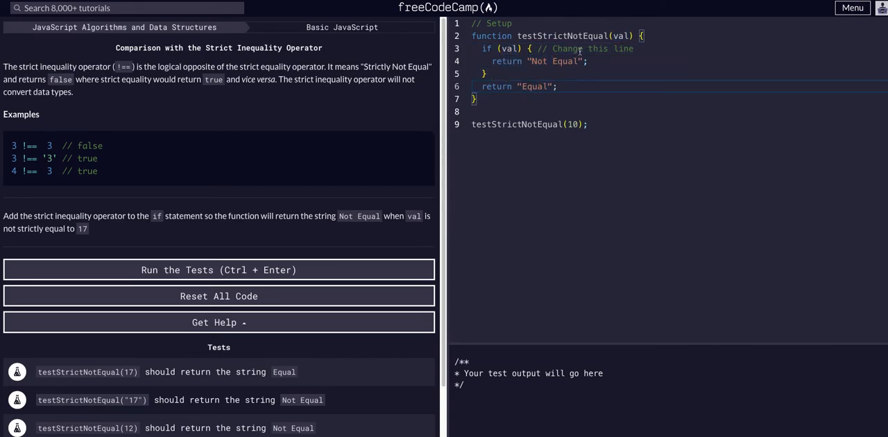
# Step: Change the if condition to val !== 17 and run the tests
pyautogui.doubleClick(510, 48)
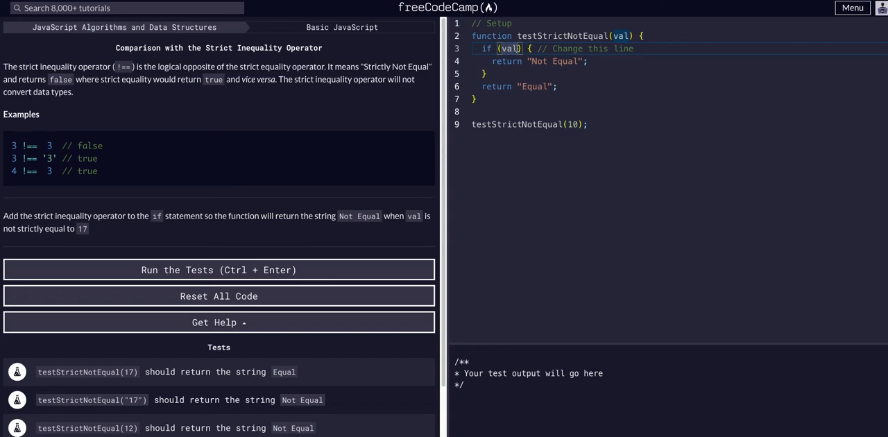
pyautogui.write('!==')
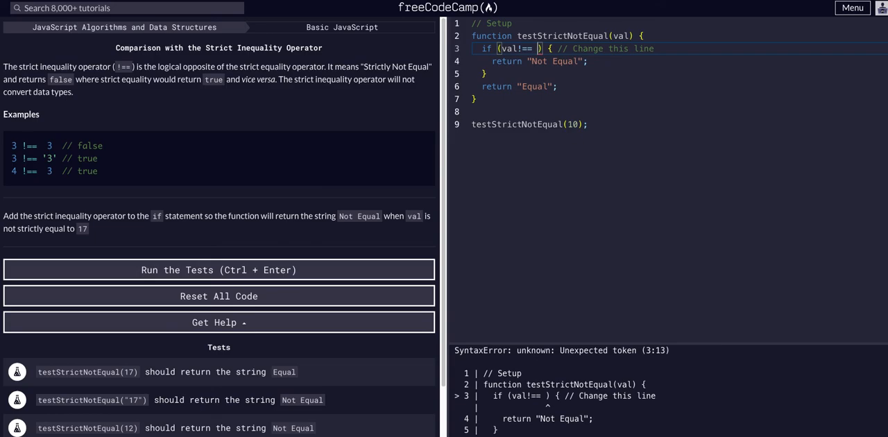
pyautogui.write('17')
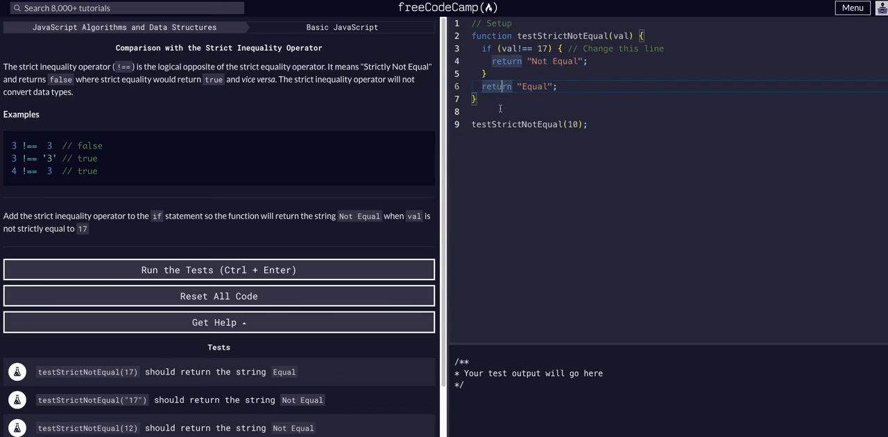
pyautogui.moveTo(545, 48)
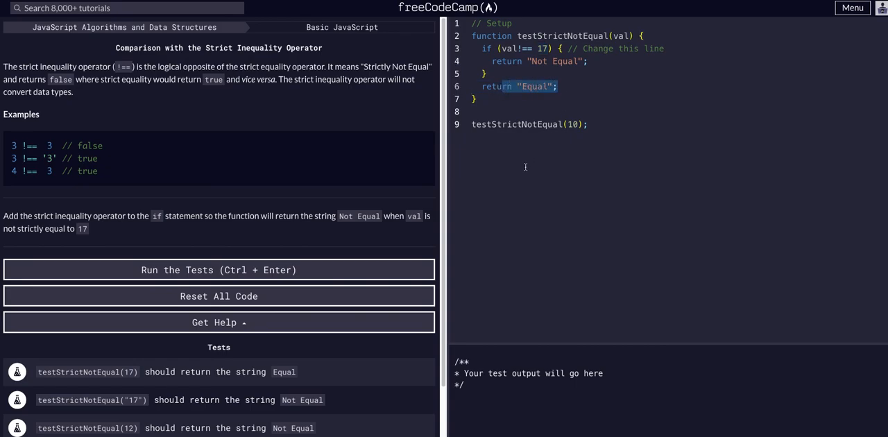
pyautogui.click(219, 270)
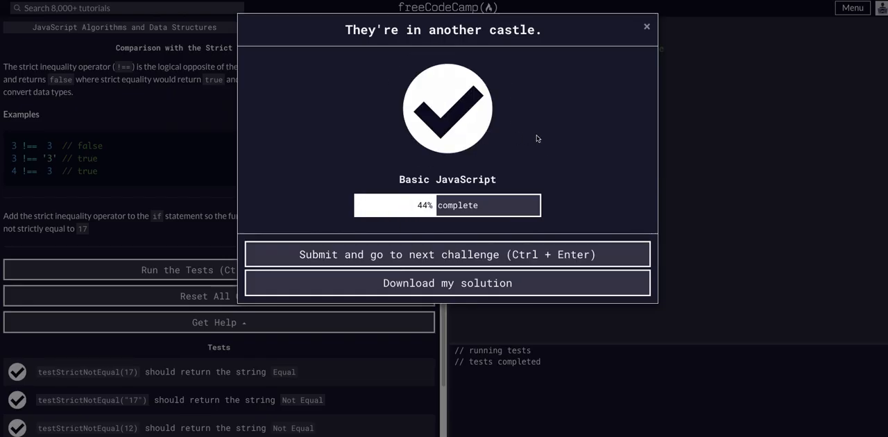